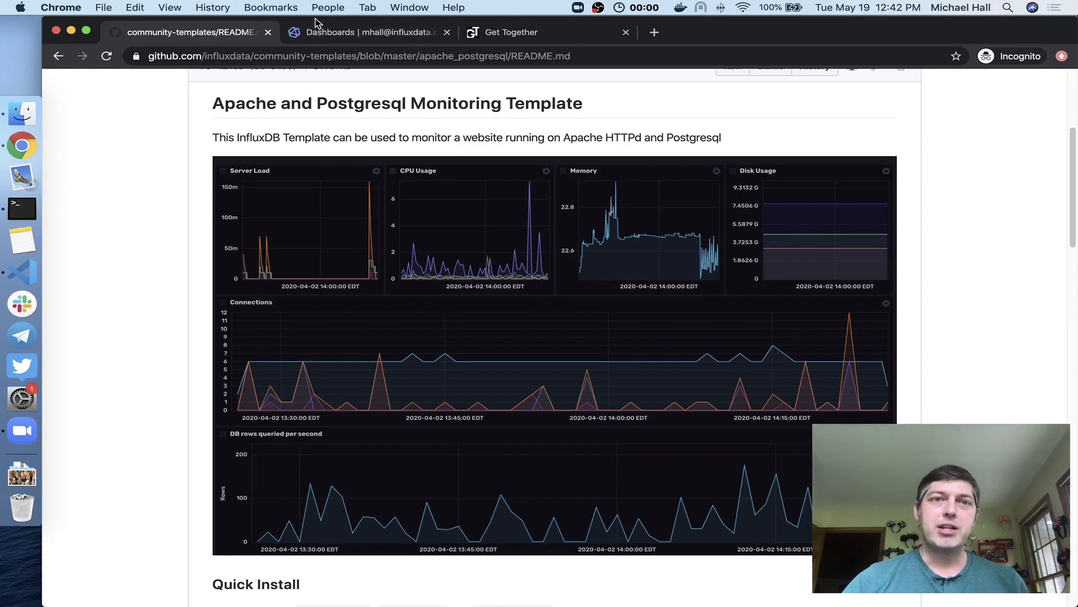
# Step: Check the empty dashboards list, return to the template README, and start the stopwatch
pyautogui.click(372, 32)
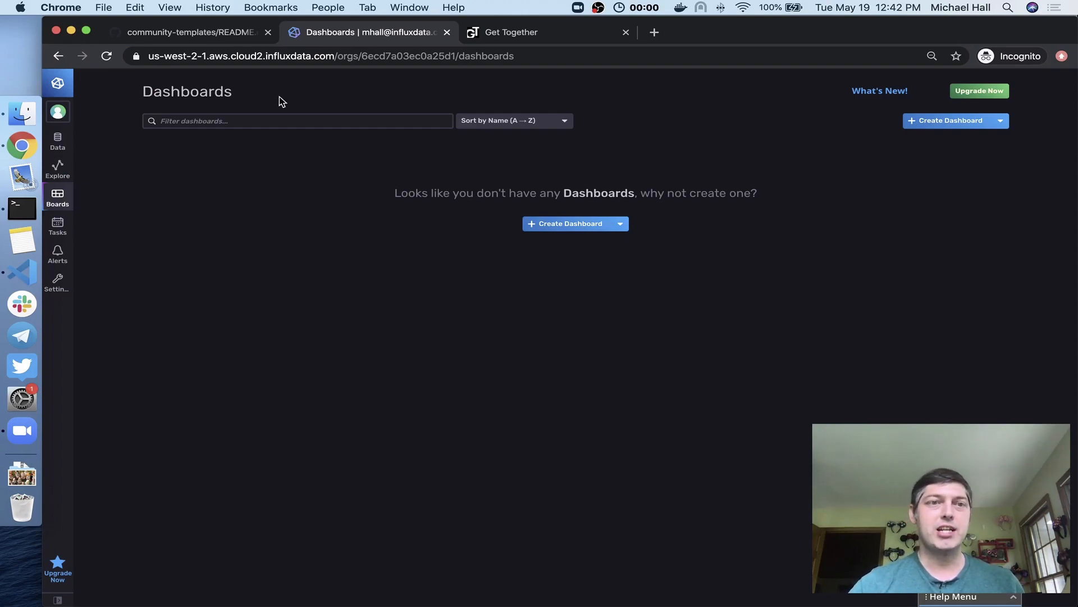
pyautogui.click(57, 142)
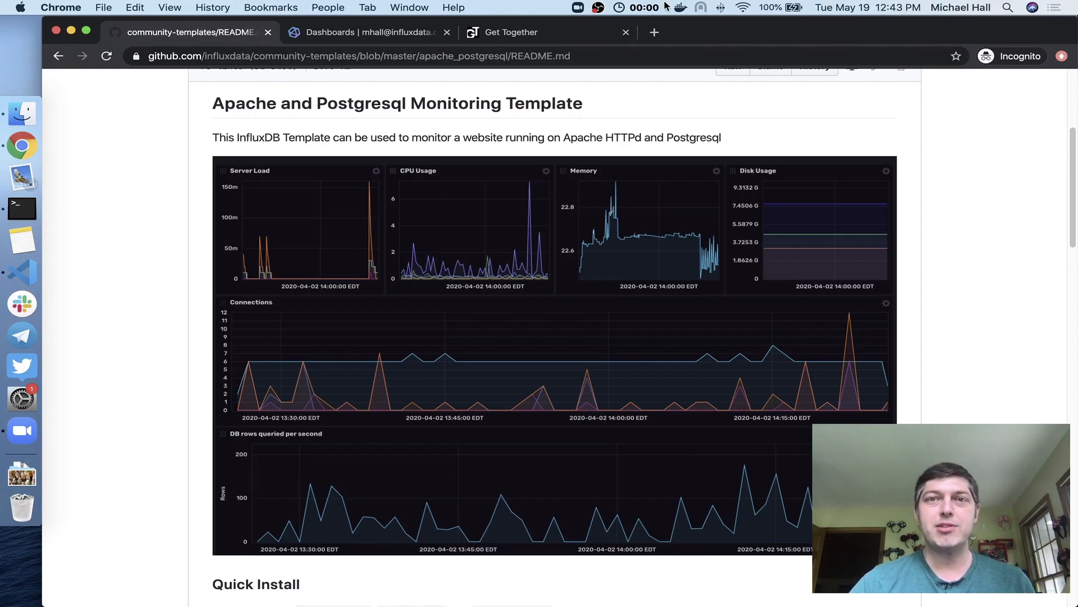
pyautogui.click(641, 8)
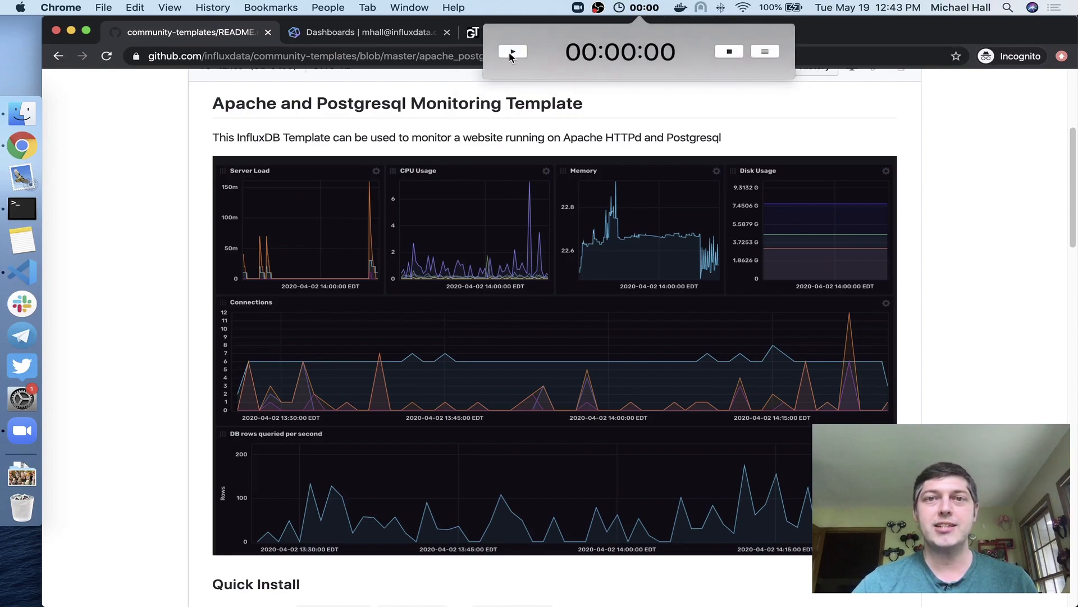
pyautogui.click(512, 52)
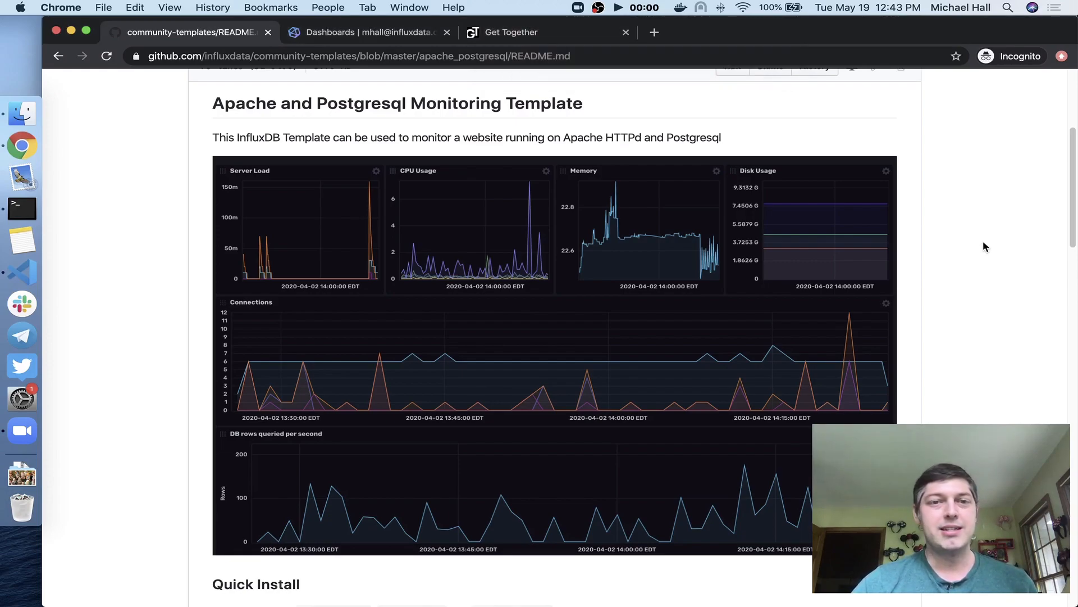
# Step: Copy the README's Quick Install influx pkg command and bring the terminal forward
pyautogui.scroll(-3)
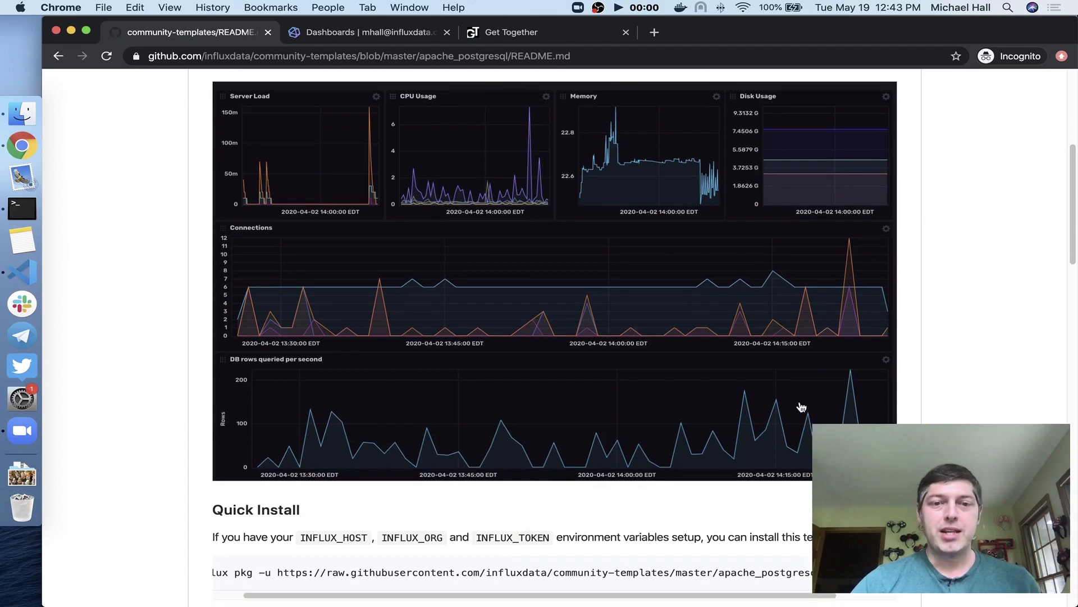
pyautogui.scroll(-3)
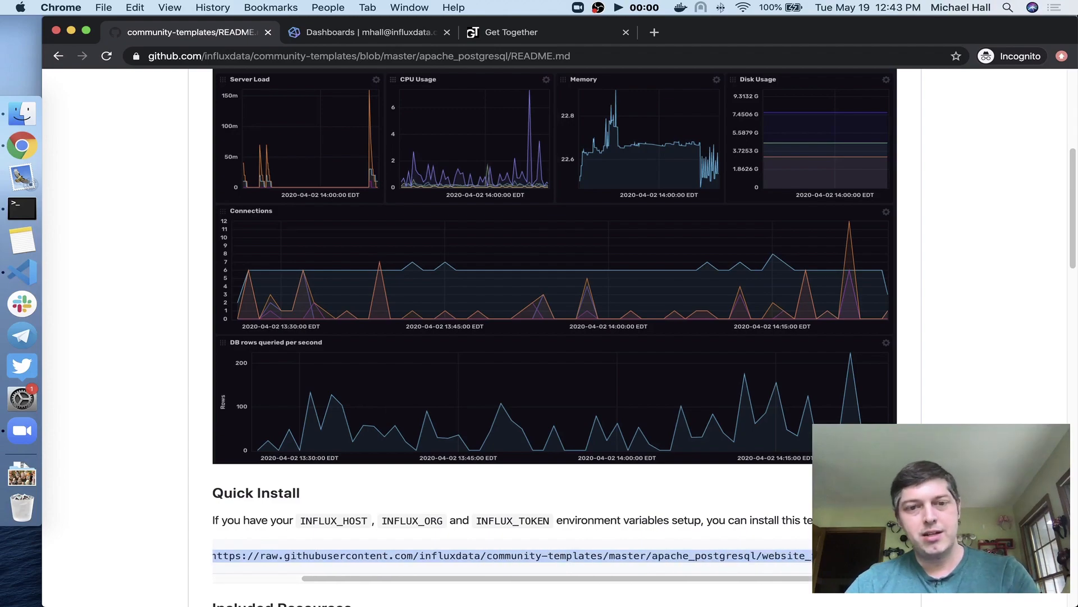
pyautogui.moveTo(349, 531)
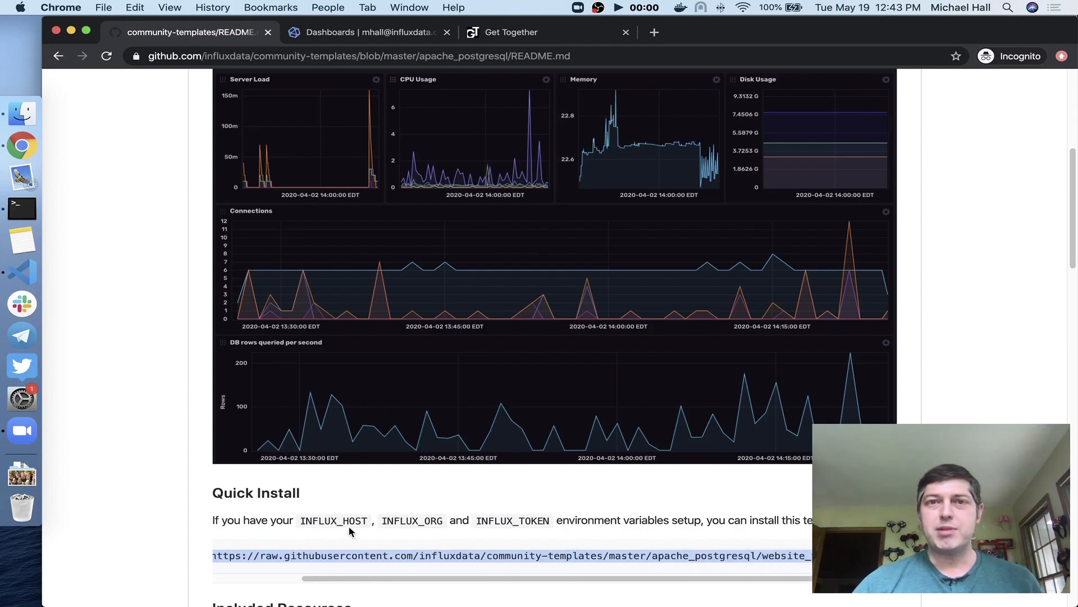
pyautogui.moveTo(348, 519)
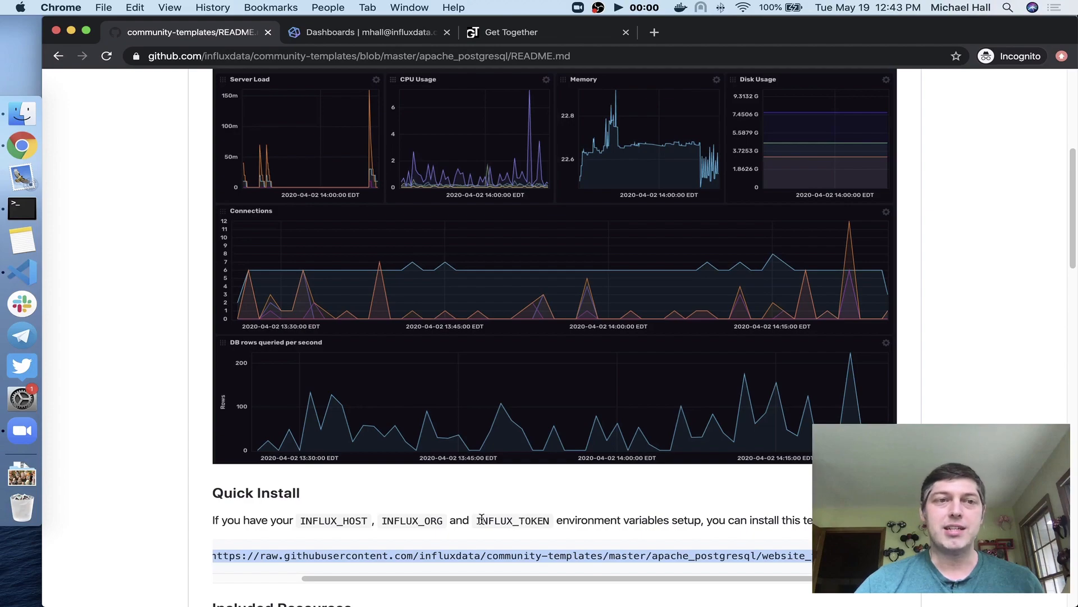
pyautogui.moveTo(158, 332)
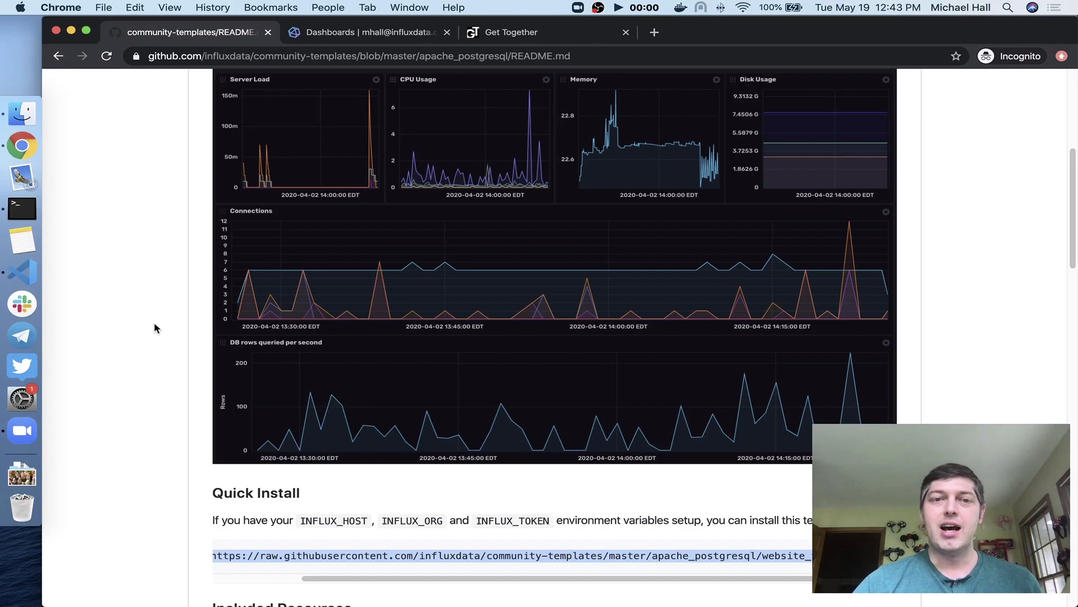
pyautogui.moveTo(151, 319)
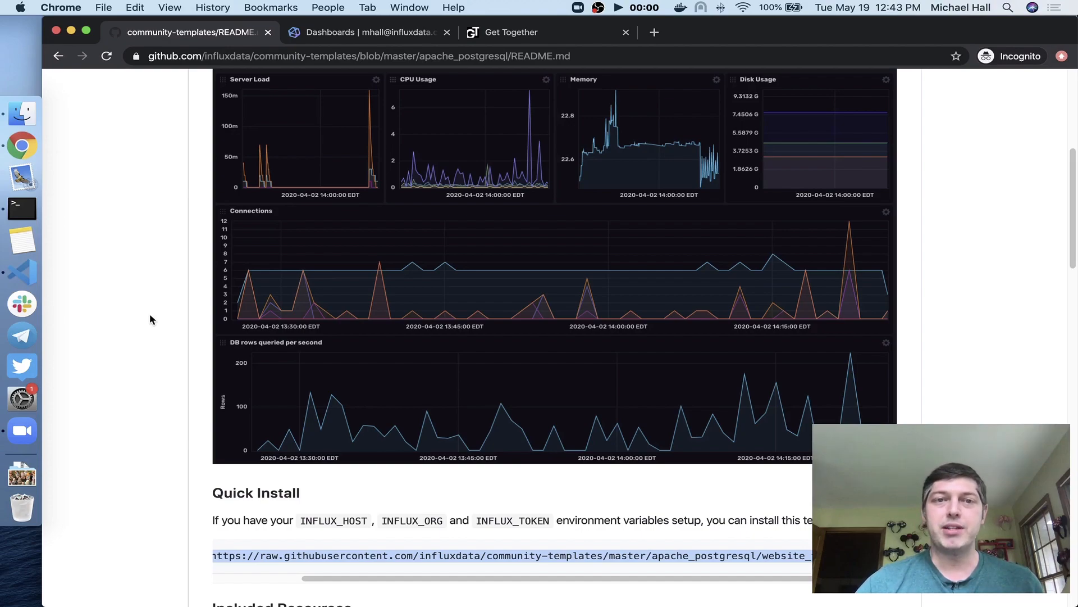
pyautogui.click(22, 209)
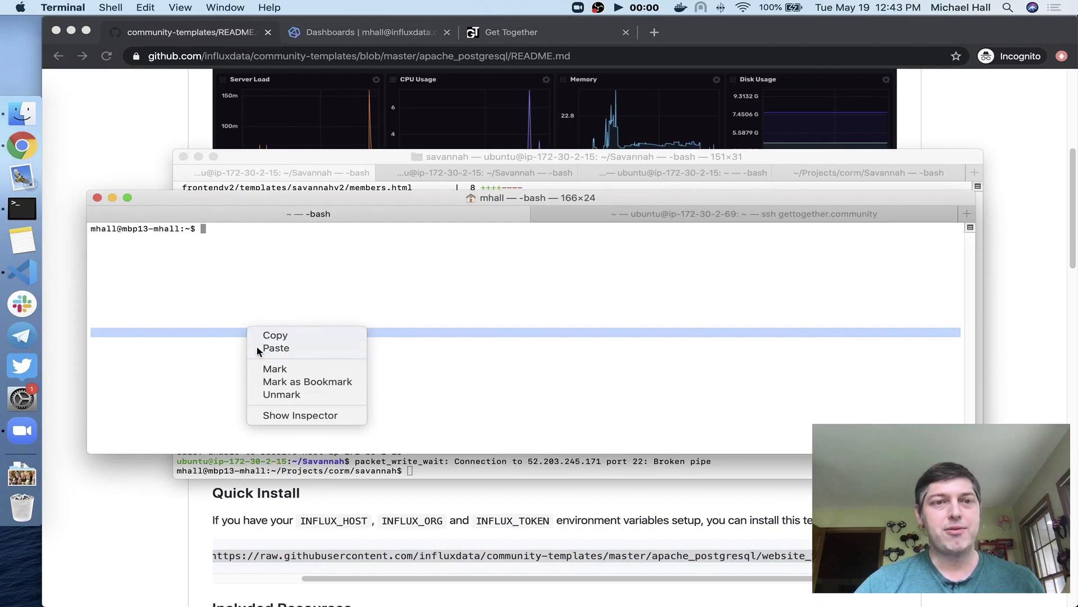
# Step: Run the influx pkg command and confirm applying the template's eight resources with y
pyautogui.click(276, 347)
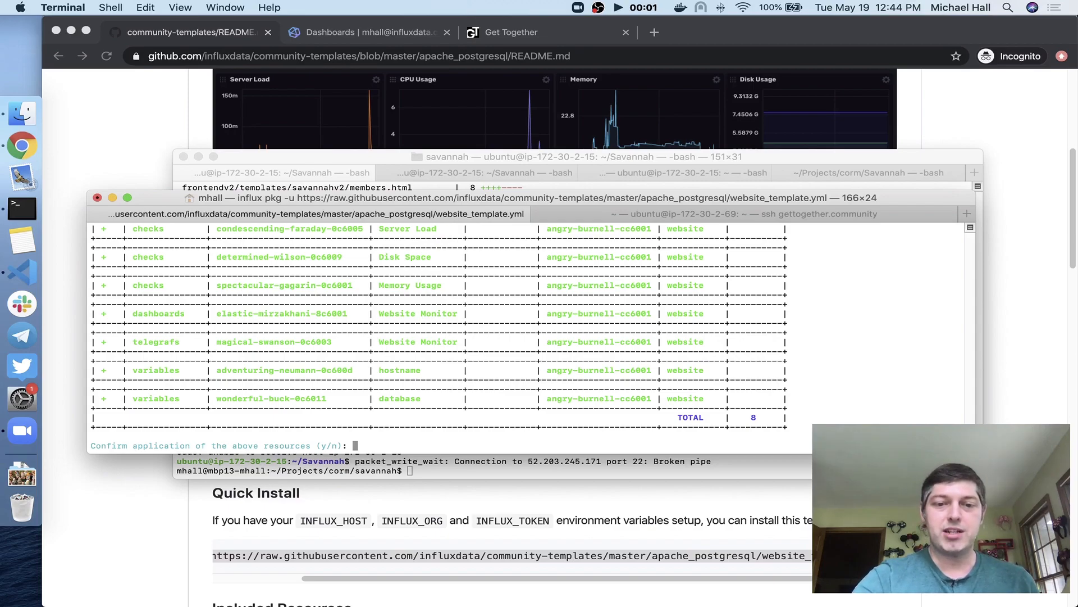
pyautogui.write('y')
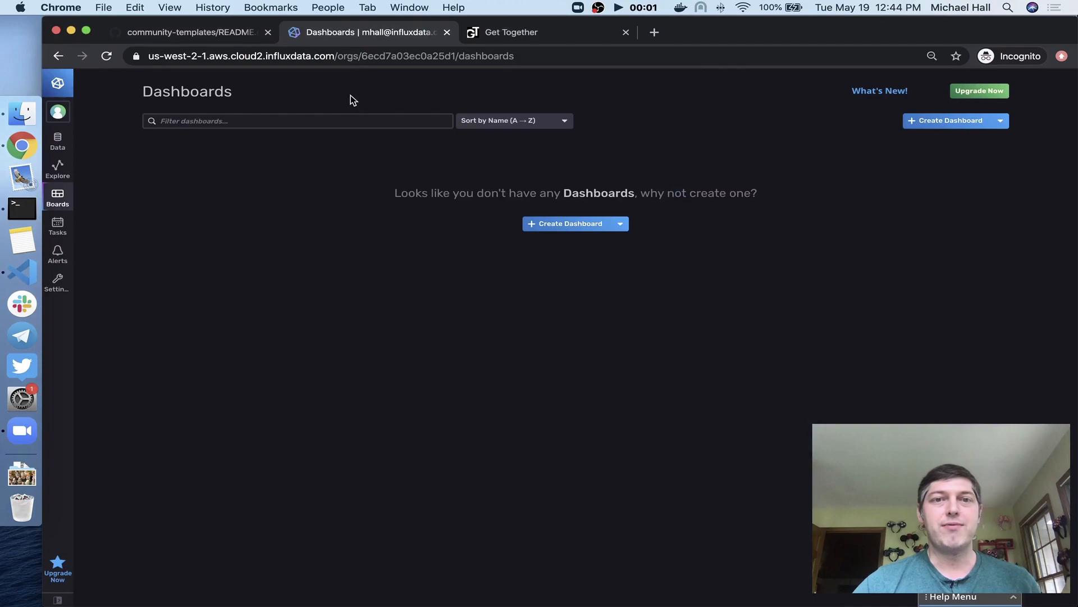
# Step: Refresh Dashboards and open the newly installed Website Monitor dashboard
pyautogui.click(106, 57)
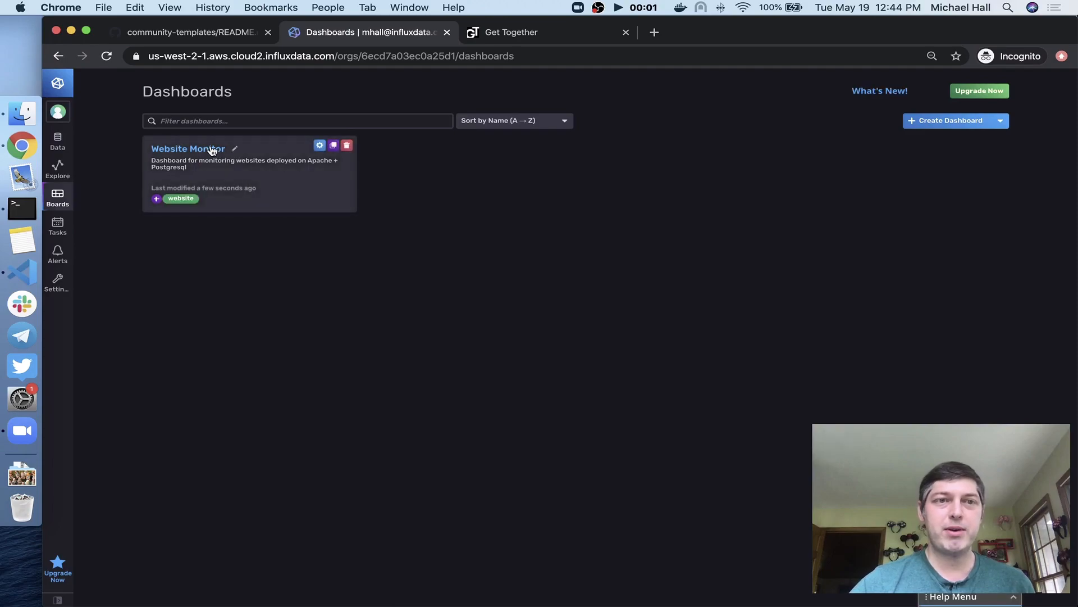
pyautogui.click(188, 149)
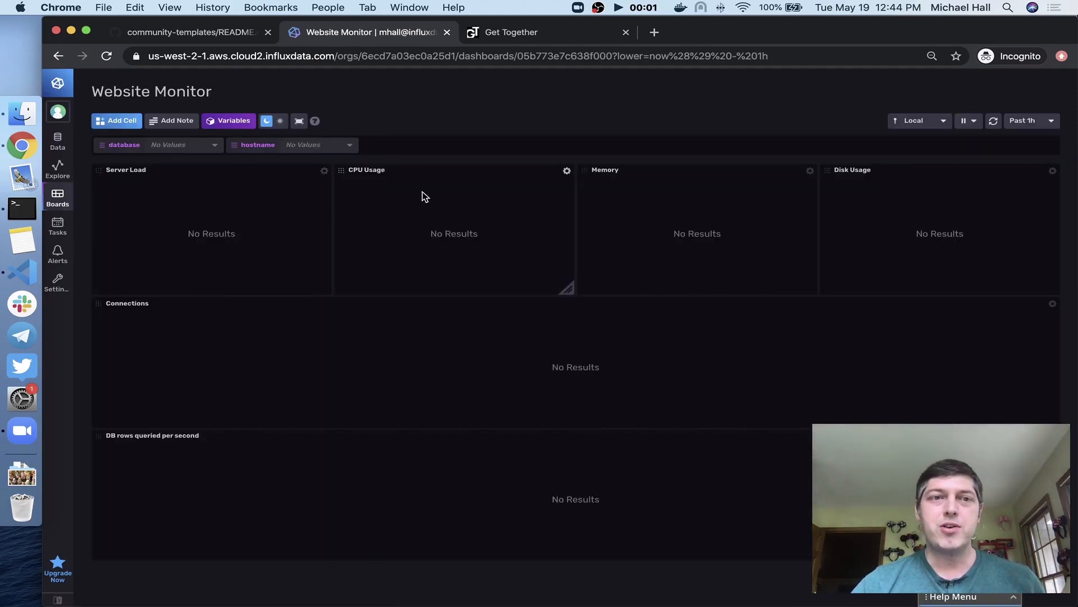
pyautogui.moveTo(228, 198)
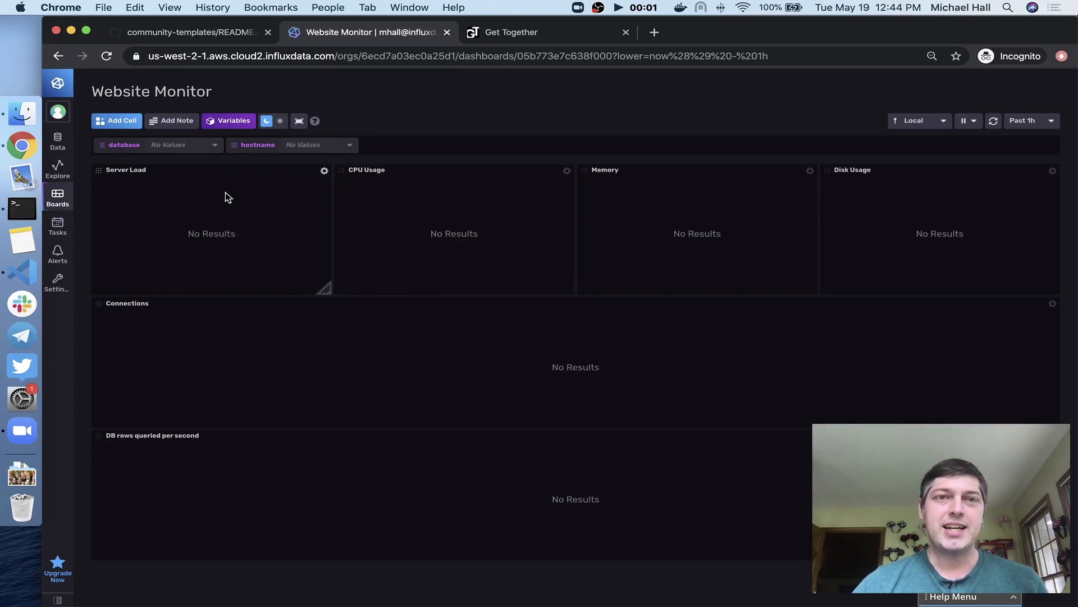
pyautogui.moveTo(232, 214)
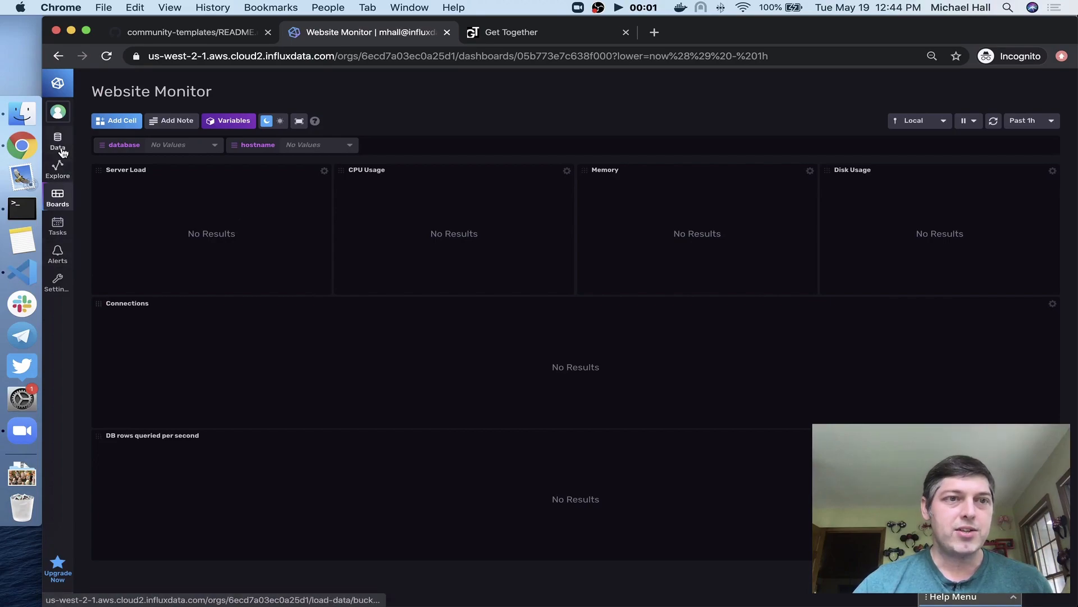
# Step: View the Website Monitor Telegraf configuration under Data > Telegraf
pyautogui.click(57, 142)
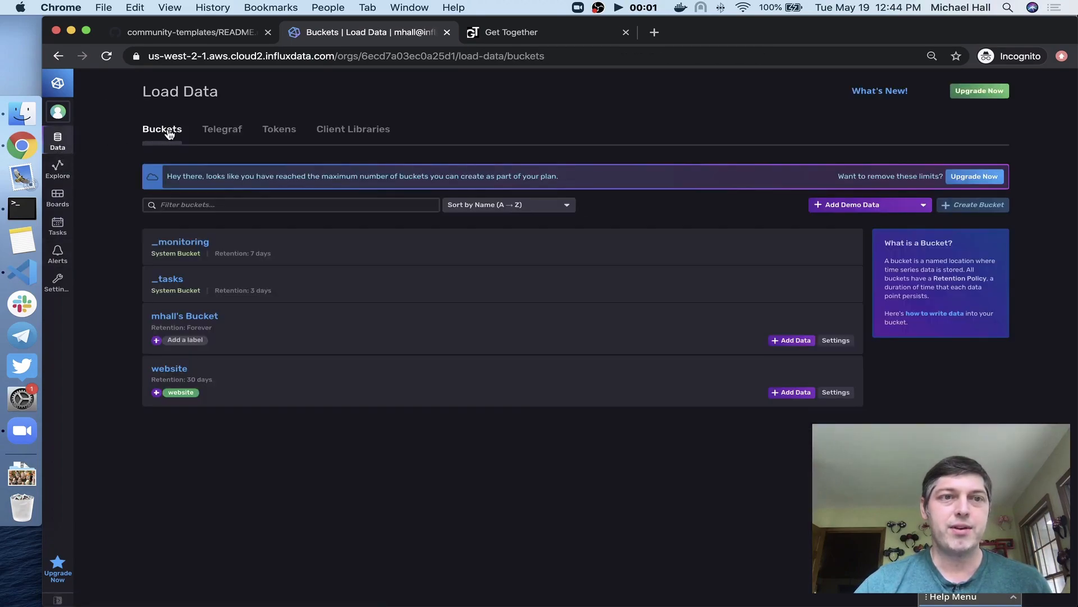
pyautogui.click(223, 128)
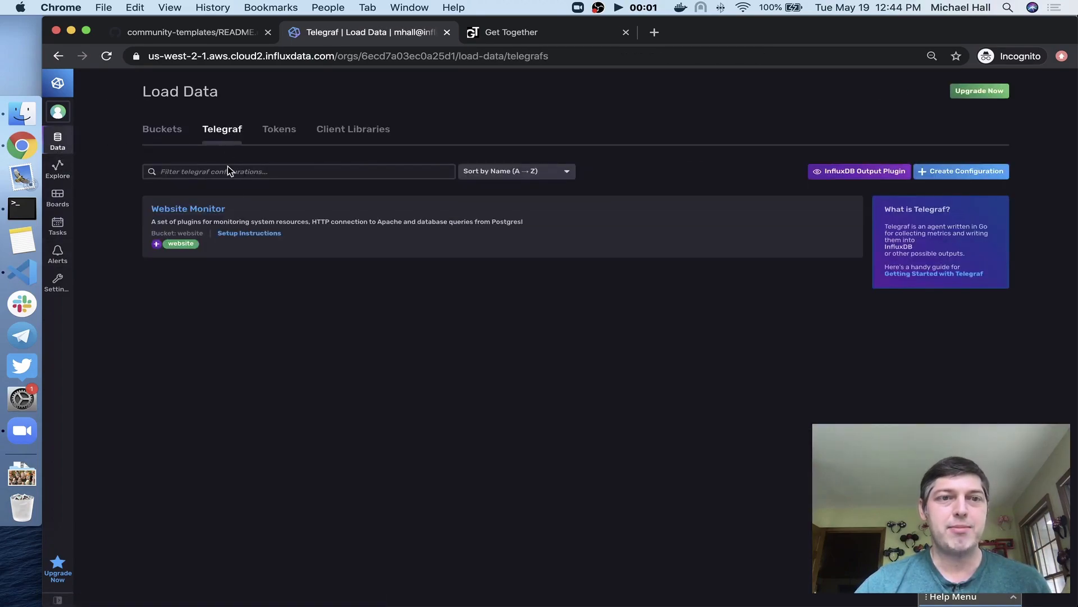
pyautogui.click(187, 209)
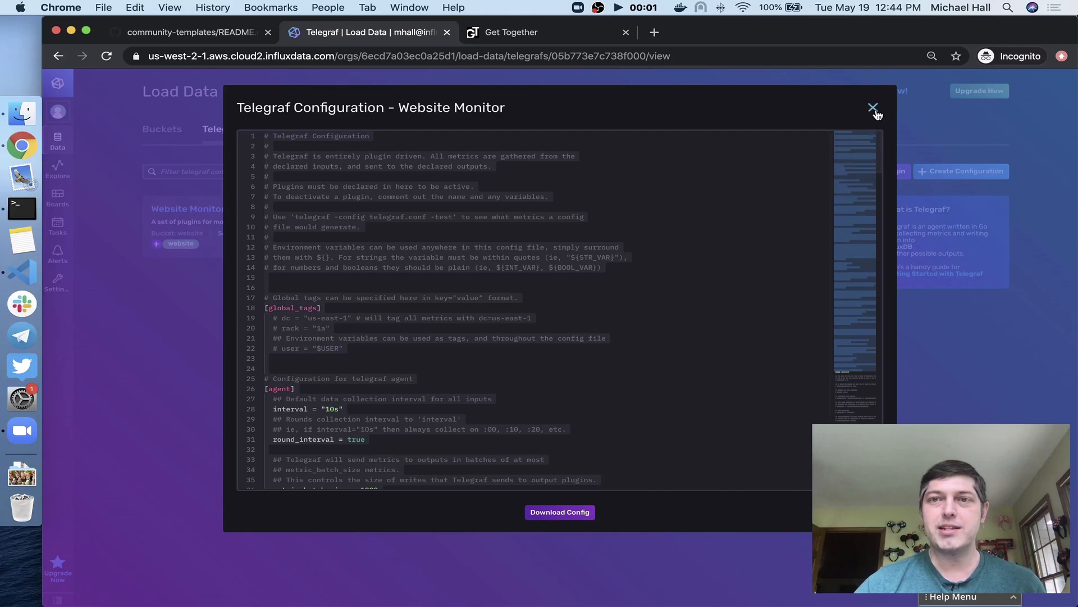
pyautogui.click(872, 109)
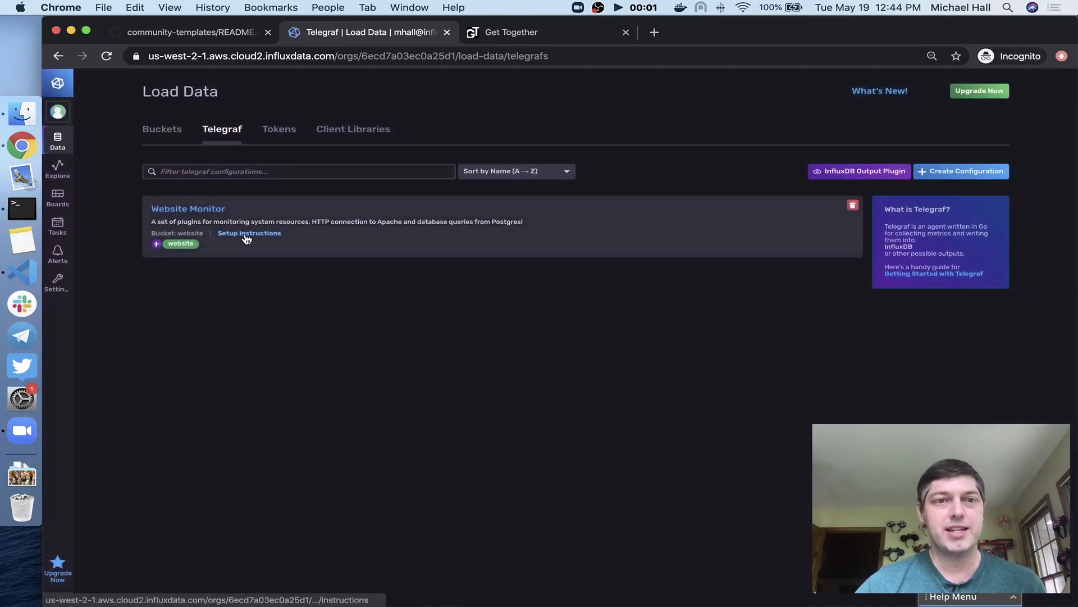
# Step: Copy the Start Telegraf command from the Setup Instructions to the clipboard
pyautogui.click(250, 233)
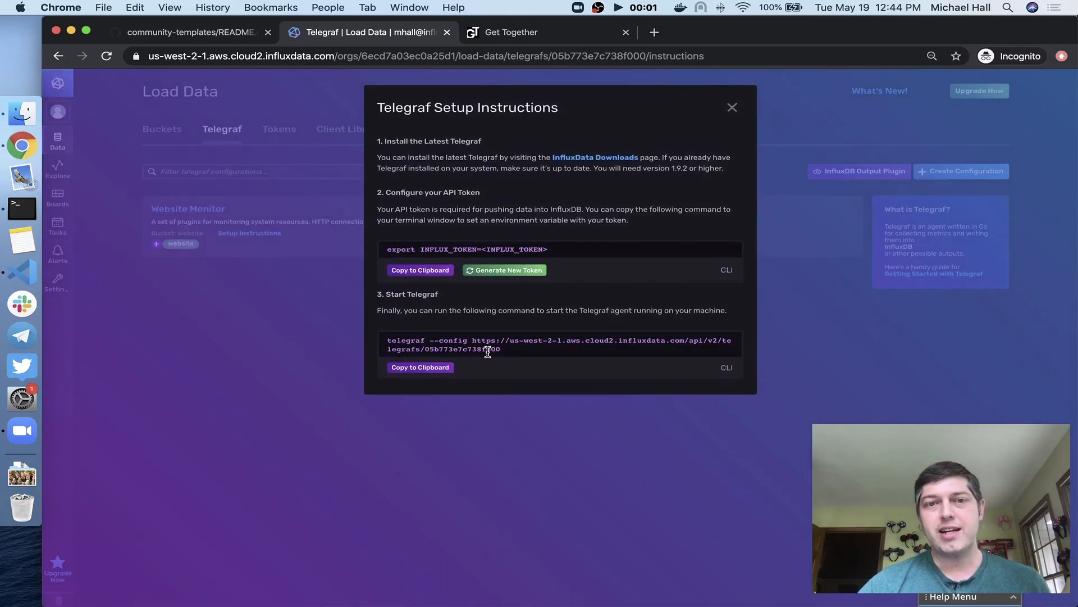
pyautogui.click(419, 367)
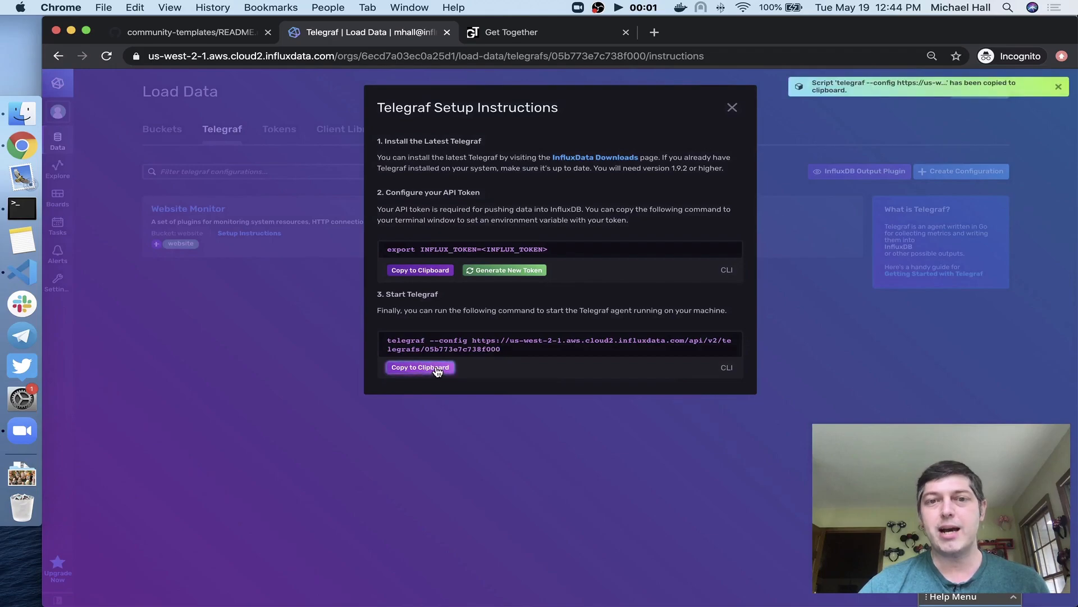
pyautogui.moveTo(357, 345)
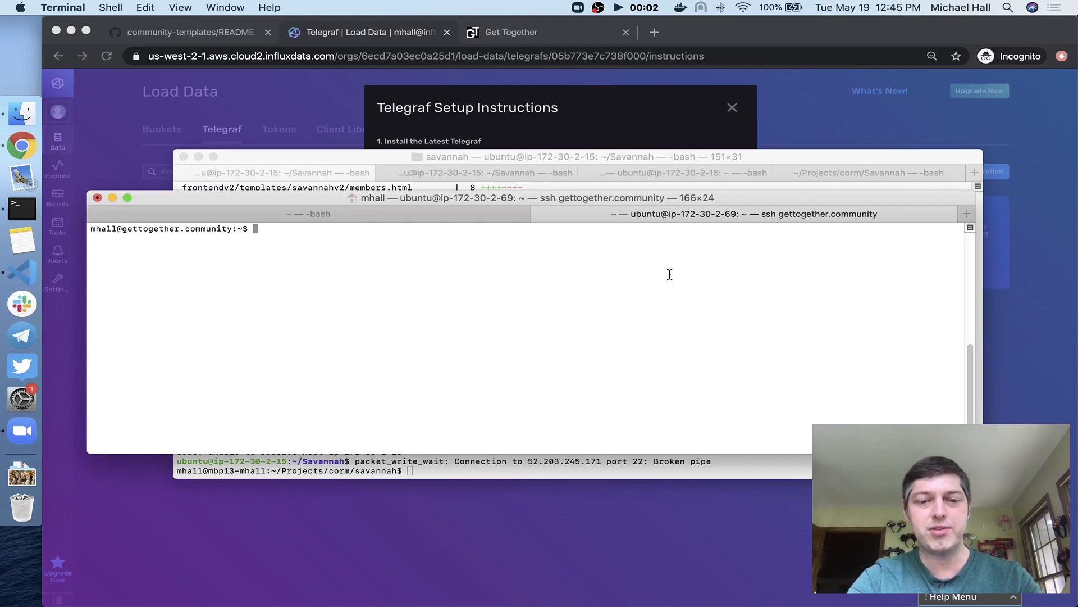
# Step: Show the fake_secrets file and source influx_secrets into the remote shell
pyautogui.write('cat fake_secrets')
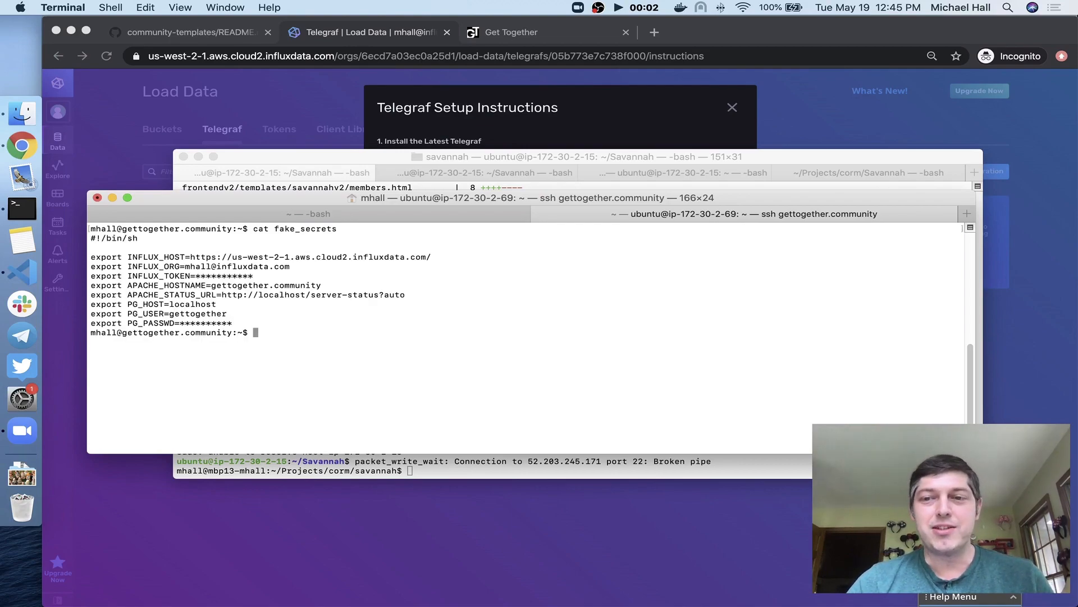
pyautogui.moveTo(670, 274)
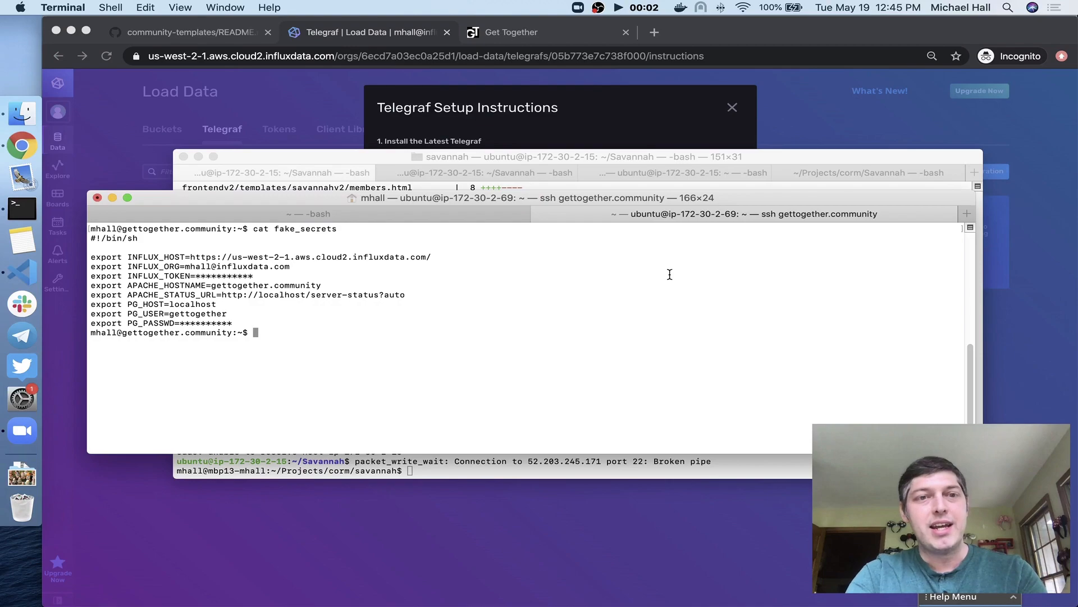
pyautogui.write('souce')
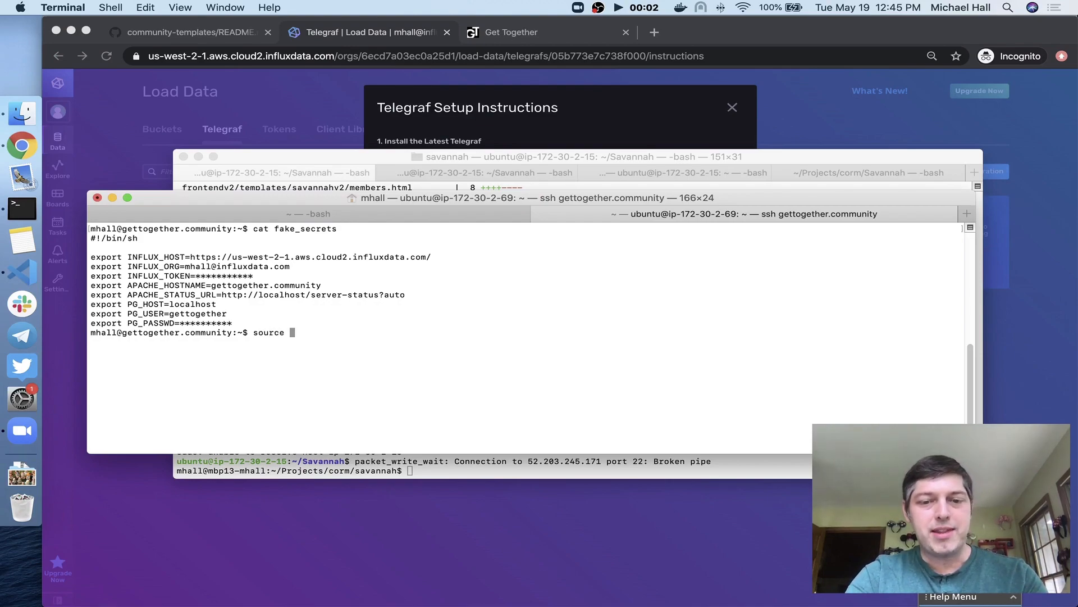
pyautogui.write('influx_secrets')
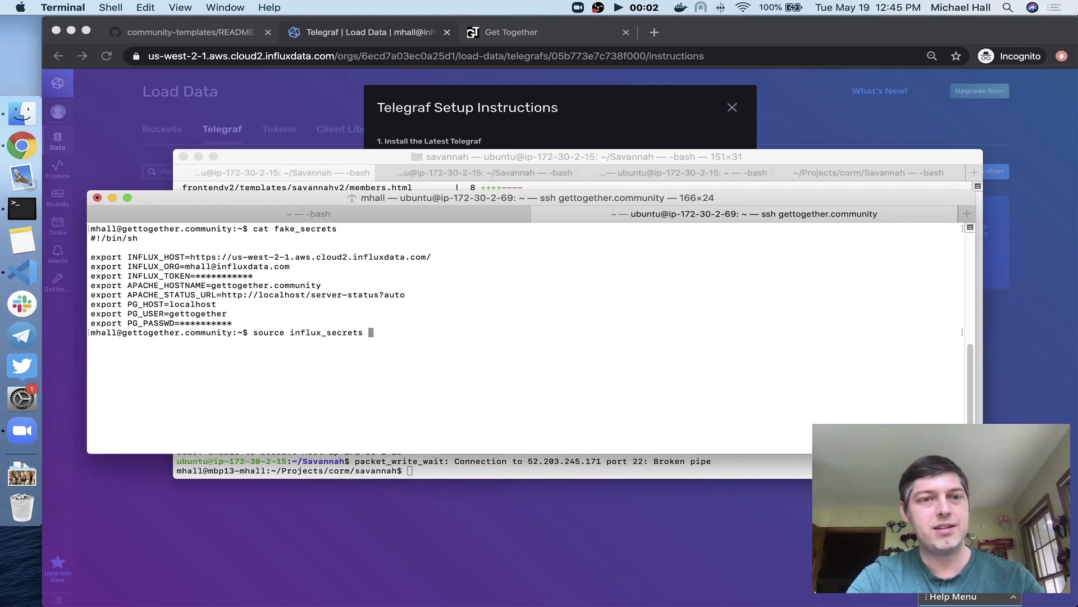
pyautogui.press('Return')
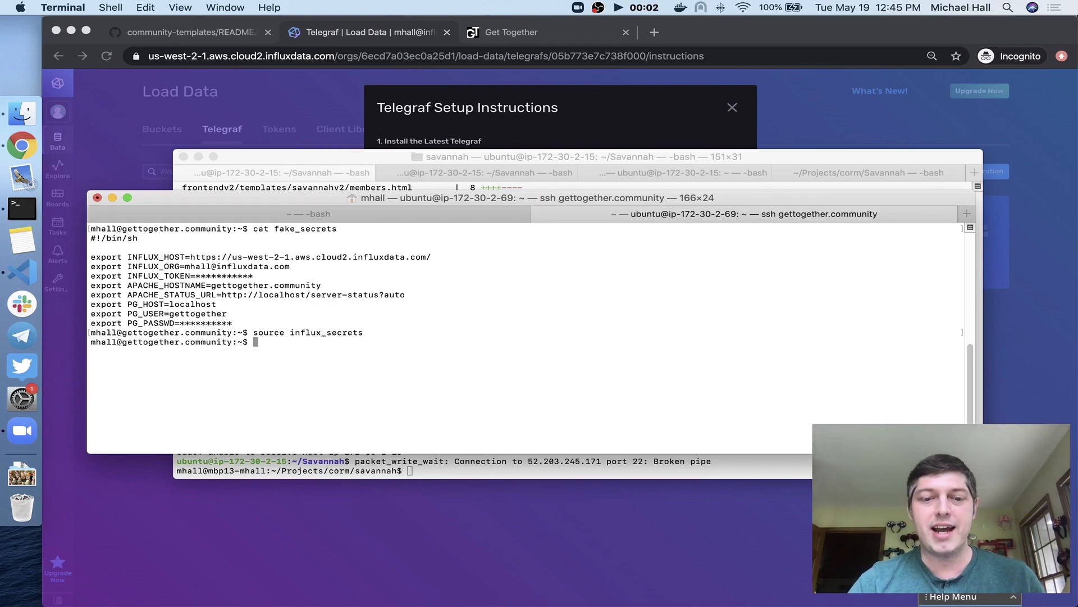
# Step: Start Telegraf with the cloud Website Monitor config URL via telegraf --config
pyautogui.click(145, 8)
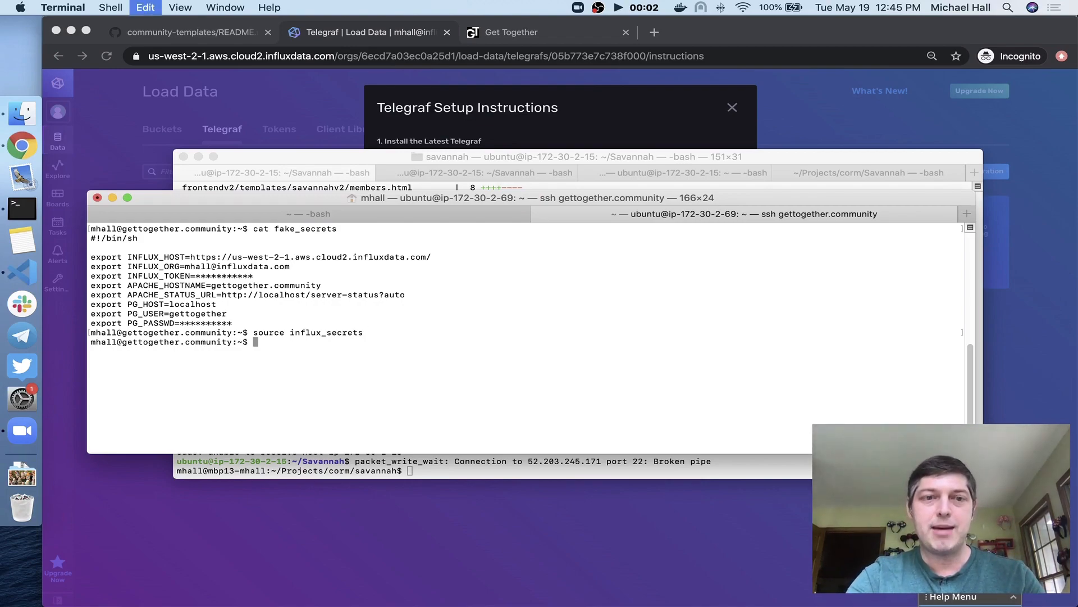
pyautogui.write('telegraf --config https://us-west-2-1.aws.cloud2.influxdata.com/api/v2/telegrafs/05b773e7c738f000')
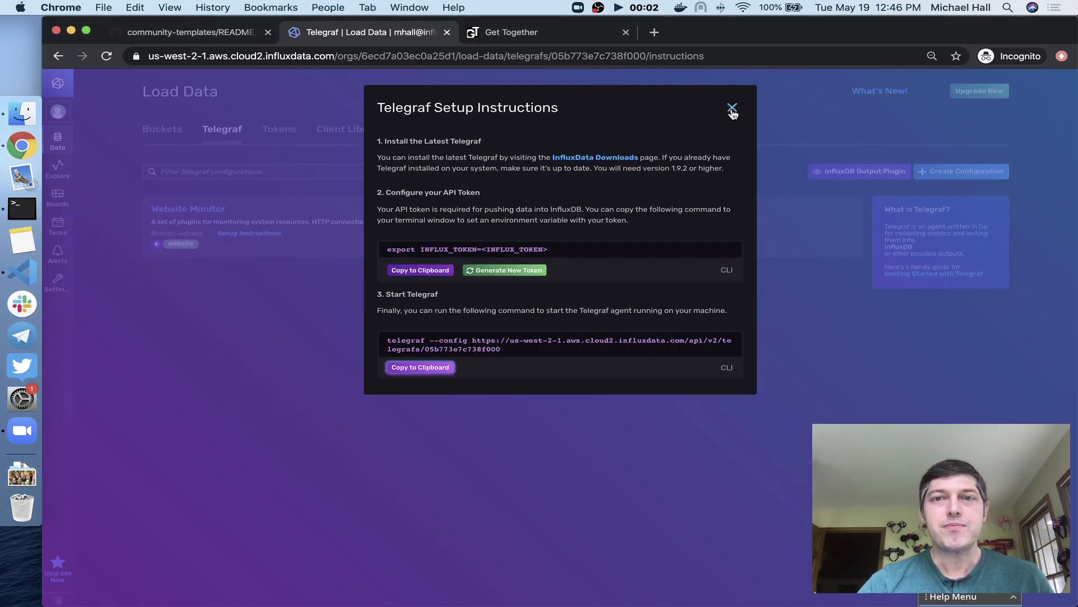
# Step: Dismiss the setup instructions and reopen the Website Monitor dashboard
pyautogui.click(731, 109)
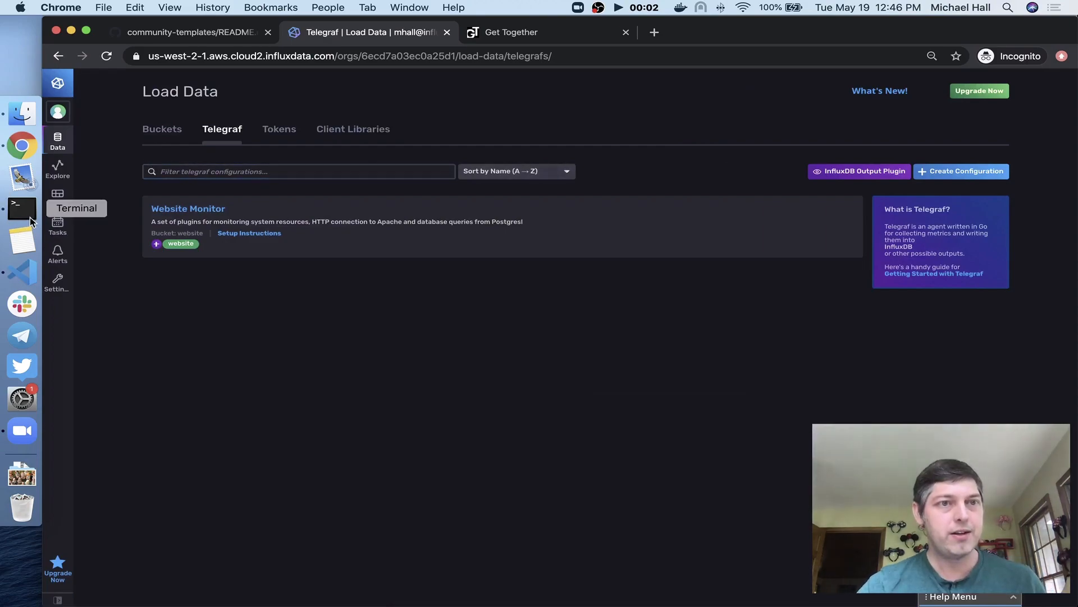
pyautogui.click(57, 197)
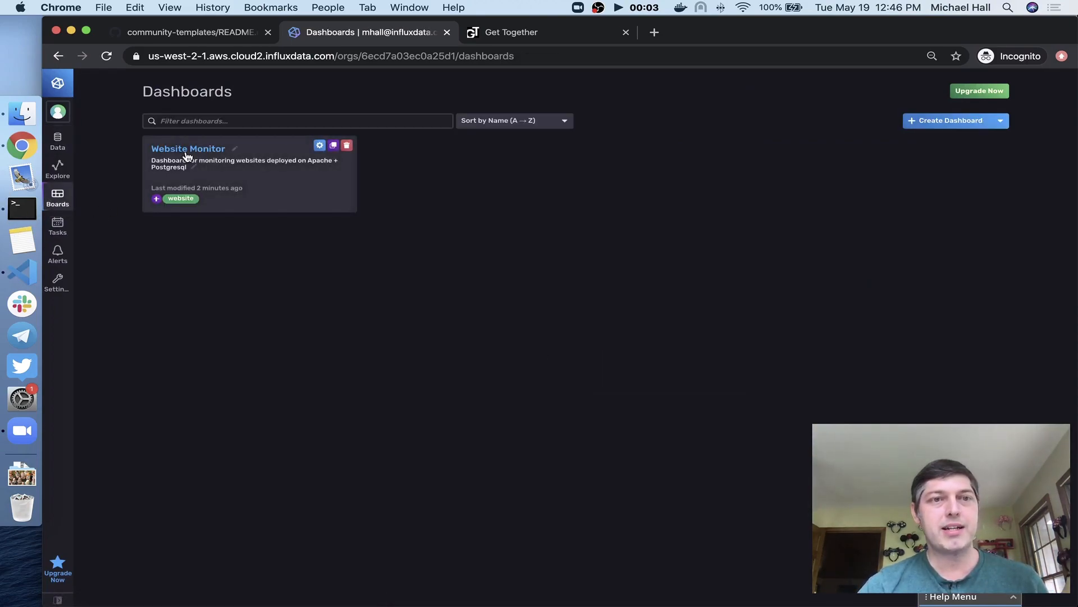
pyautogui.click(188, 149)
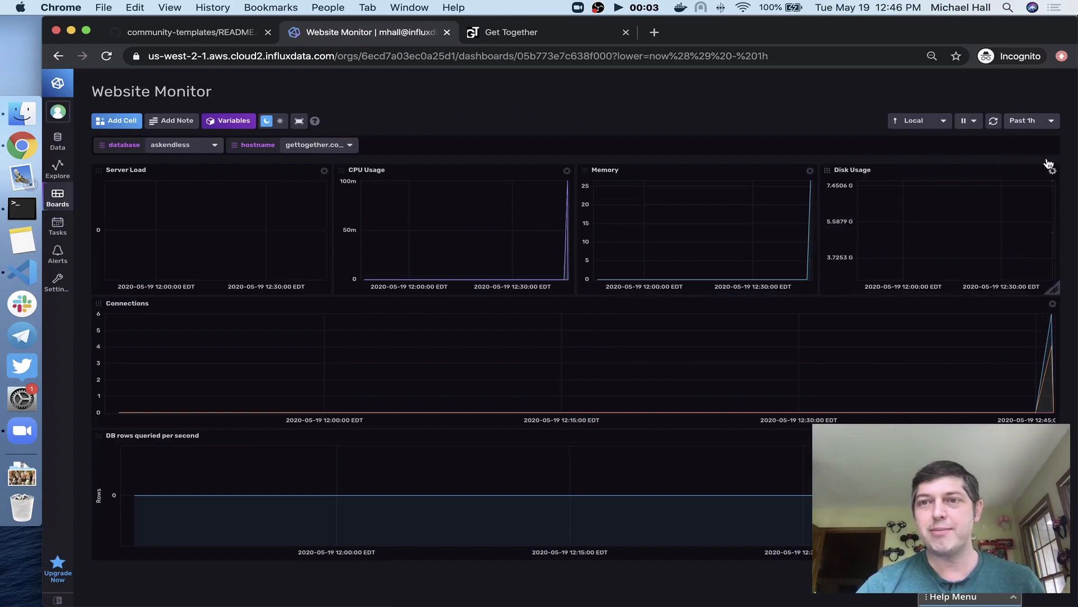
# Step: Set the time range to Past 5m and the database variable to gettogether
pyautogui.click(1027, 120)
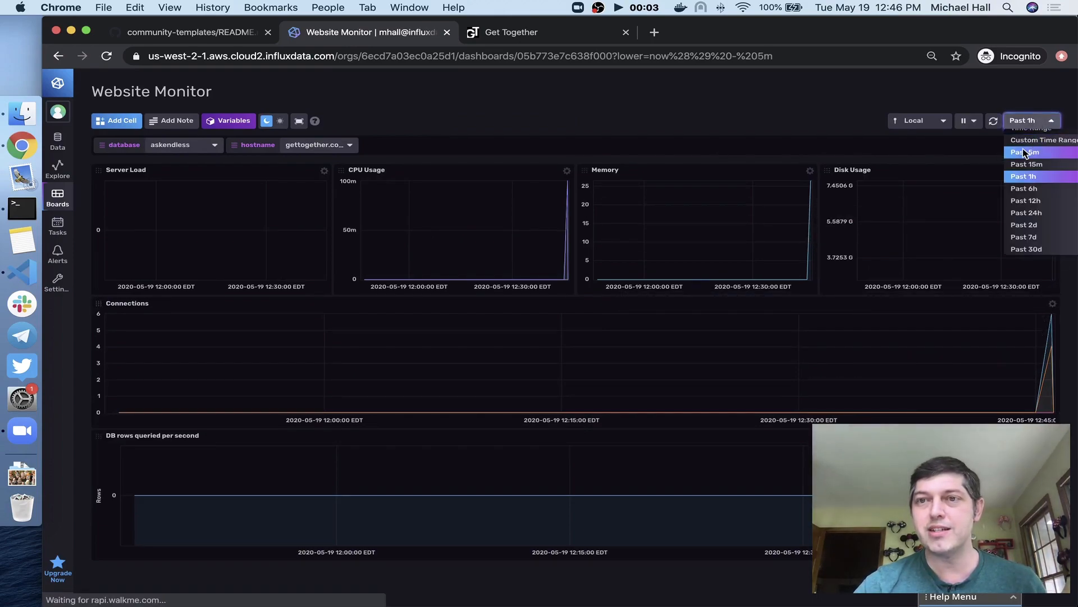
pyautogui.click(1025, 152)
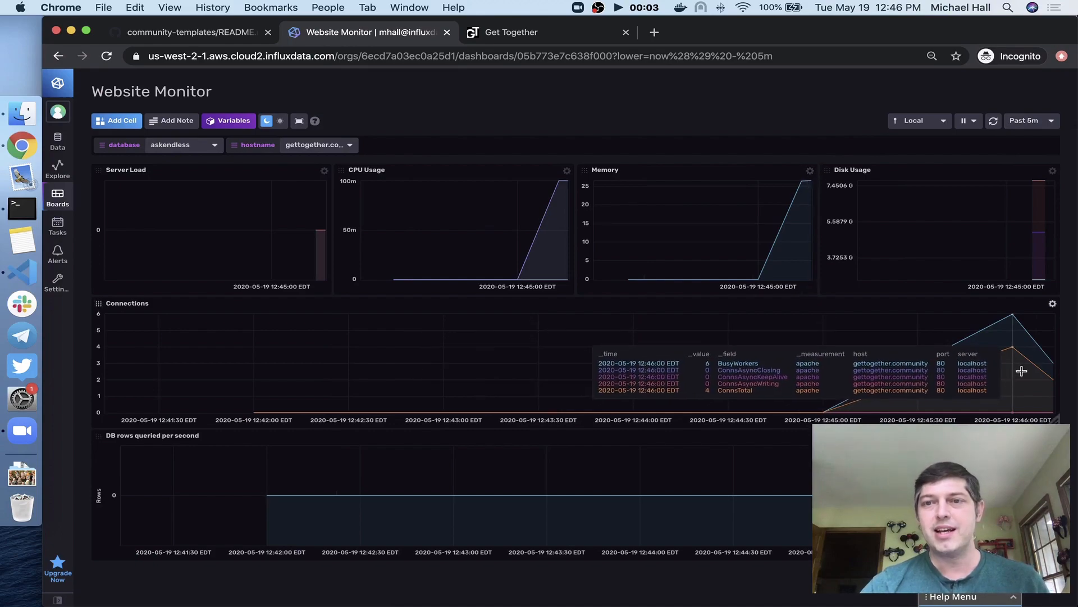
pyautogui.moveTo(1021, 372)
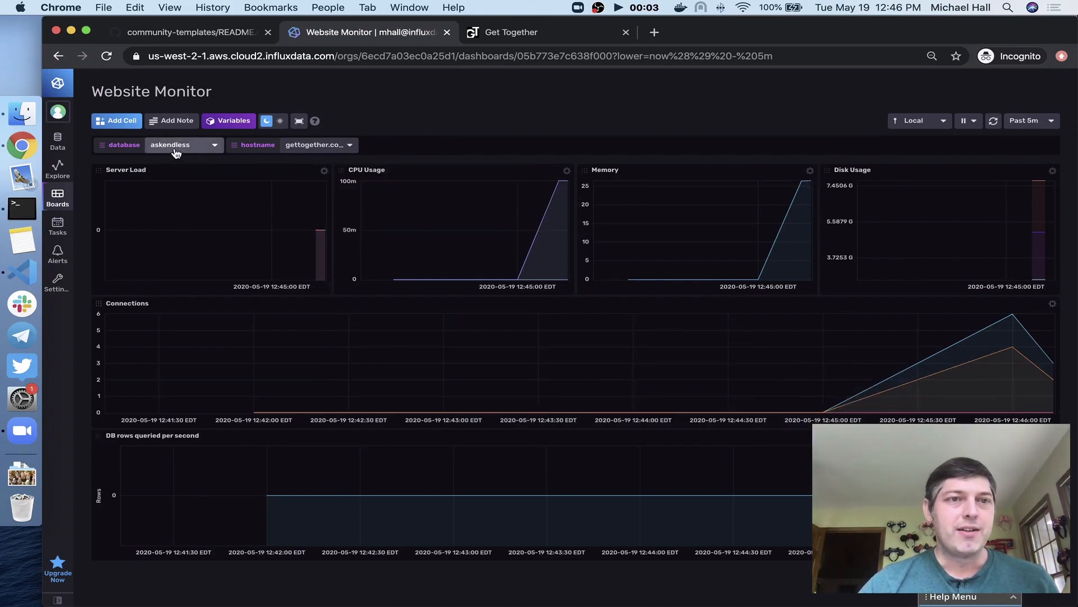
pyautogui.click(182, 145)
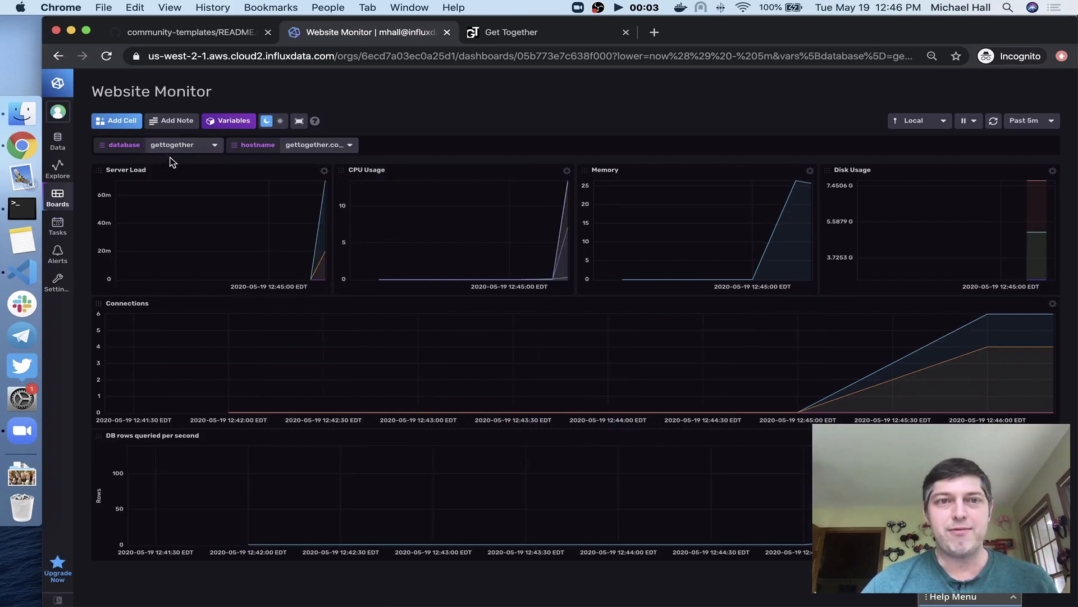
pyautogui.click(317, 145)
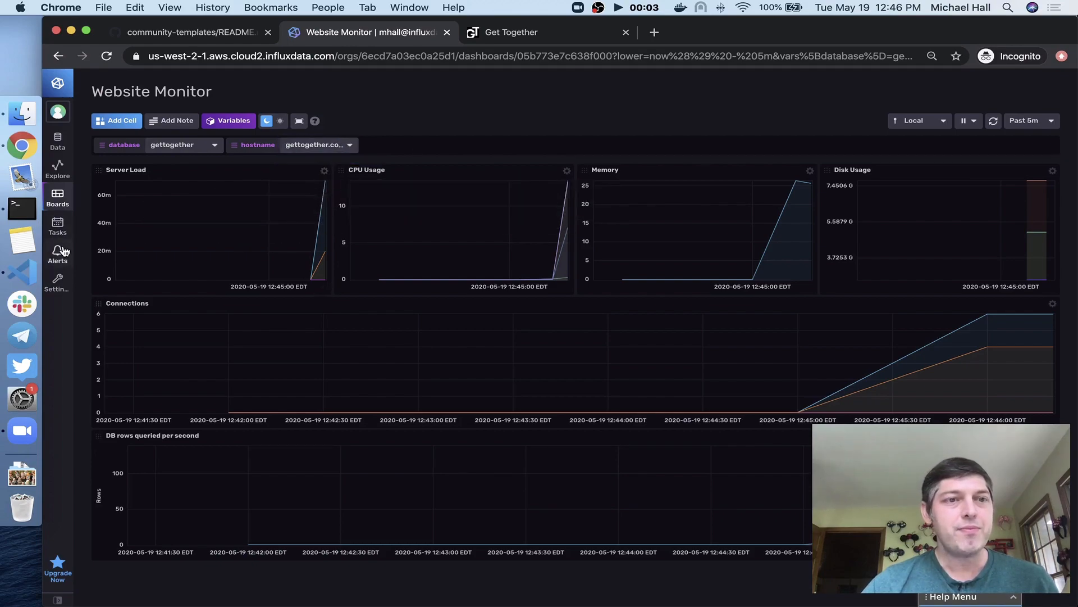
# Step: View the Memory Usage, Disk Space and Server Load checks in Alerts, then return to Boards
pyautogui.click(57, 249)
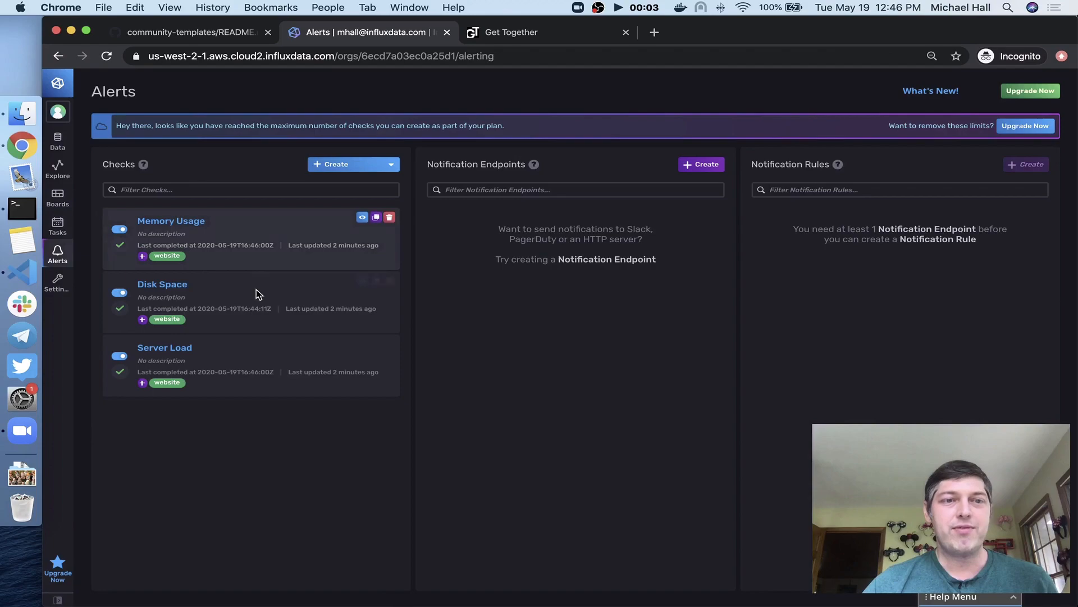
pyautogui.moveTo(240, 353)
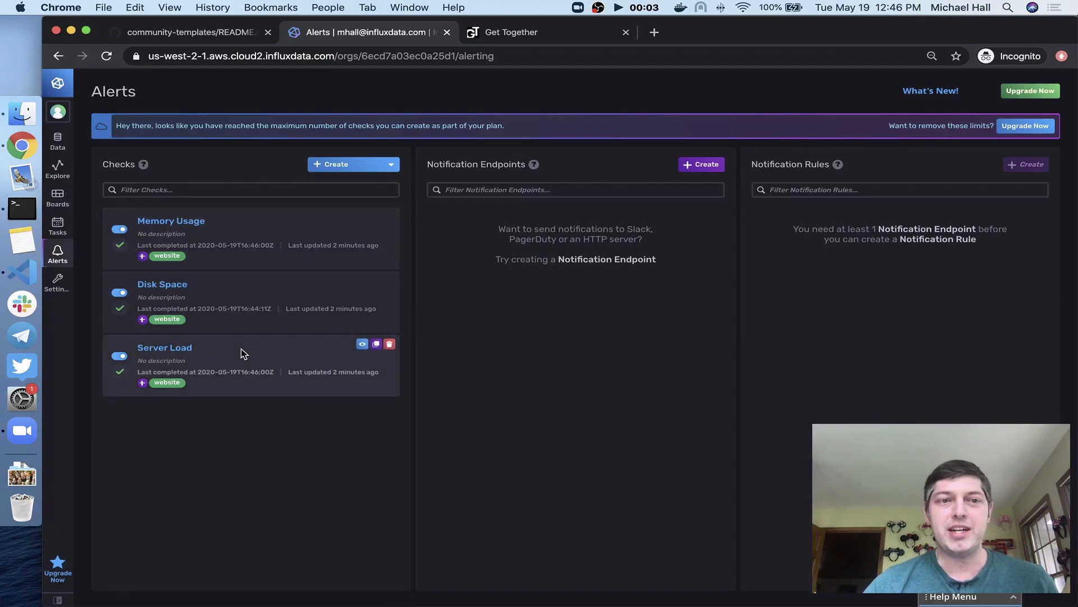
pyautogui.moveTo(230, 333)
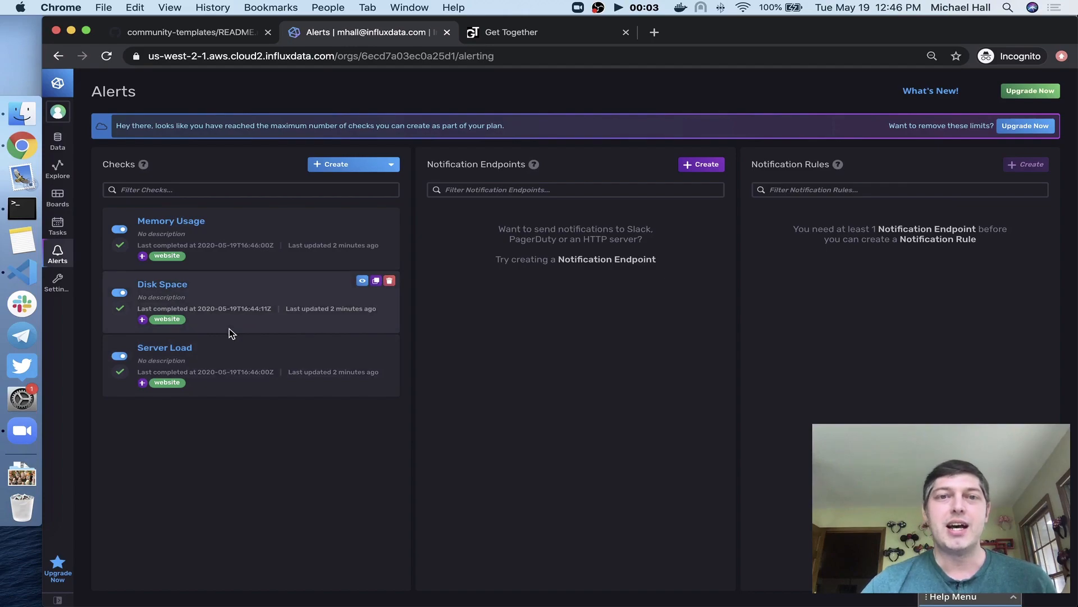
pyautogui.moveTo(412, 362)
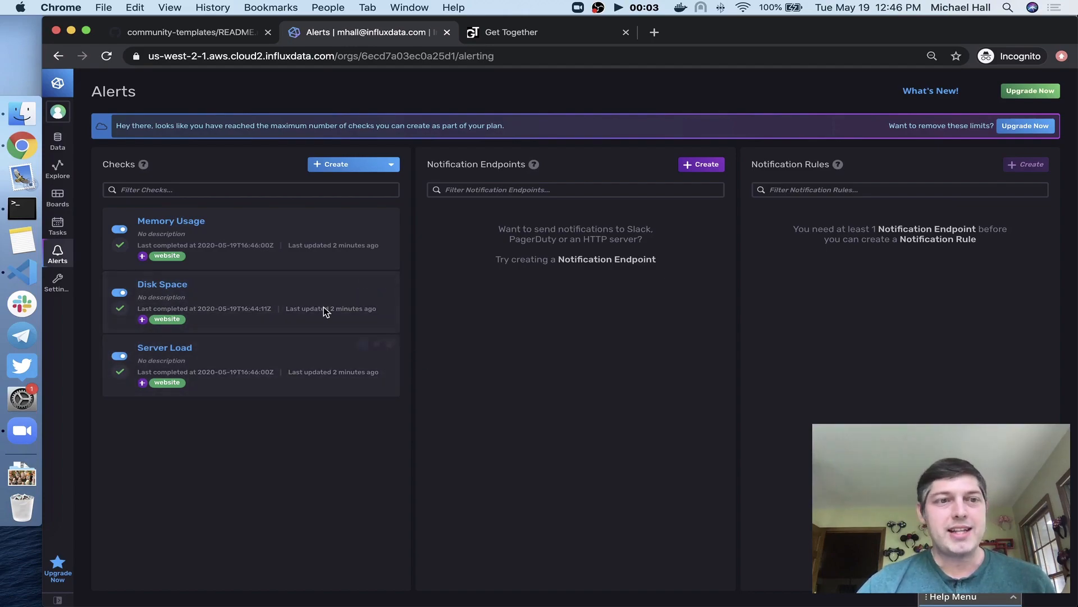
pyautogui.click(58, 198)
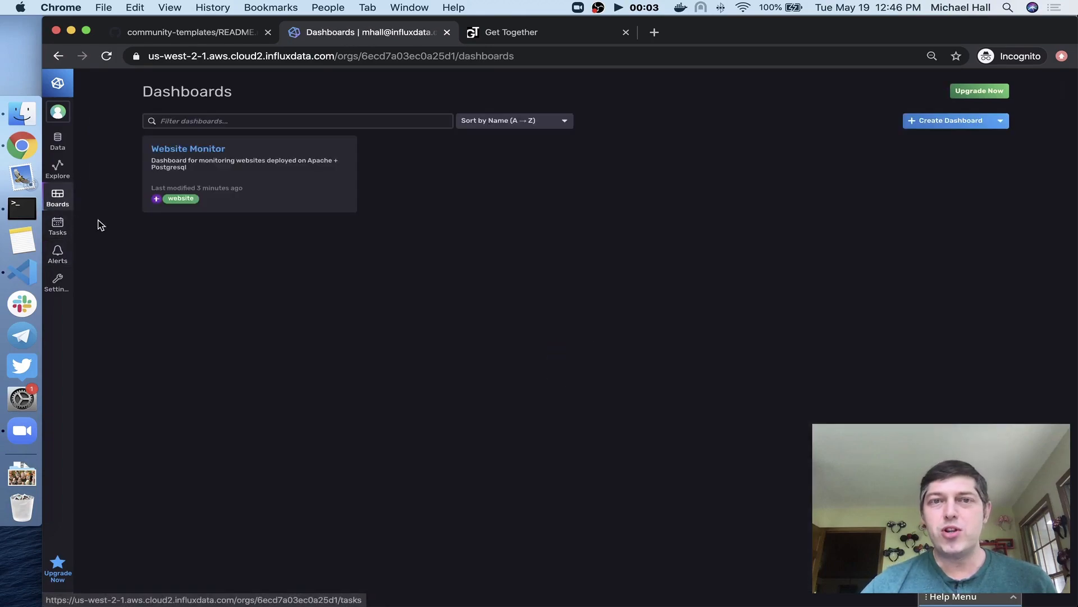
pyautogui.moveTo(194, 227)
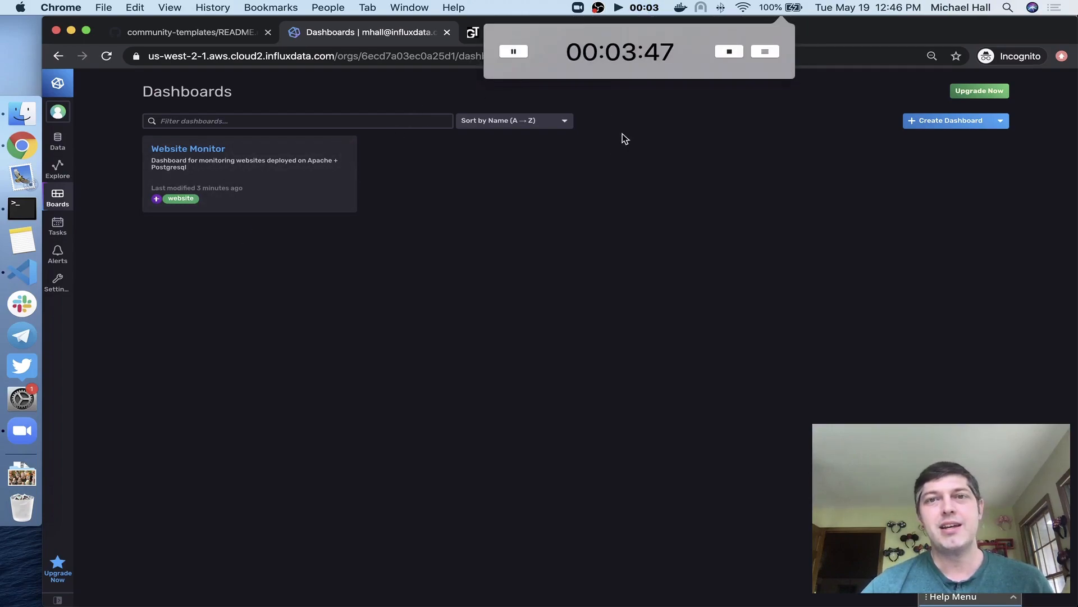
pyautogui.moveTo(685, 81)
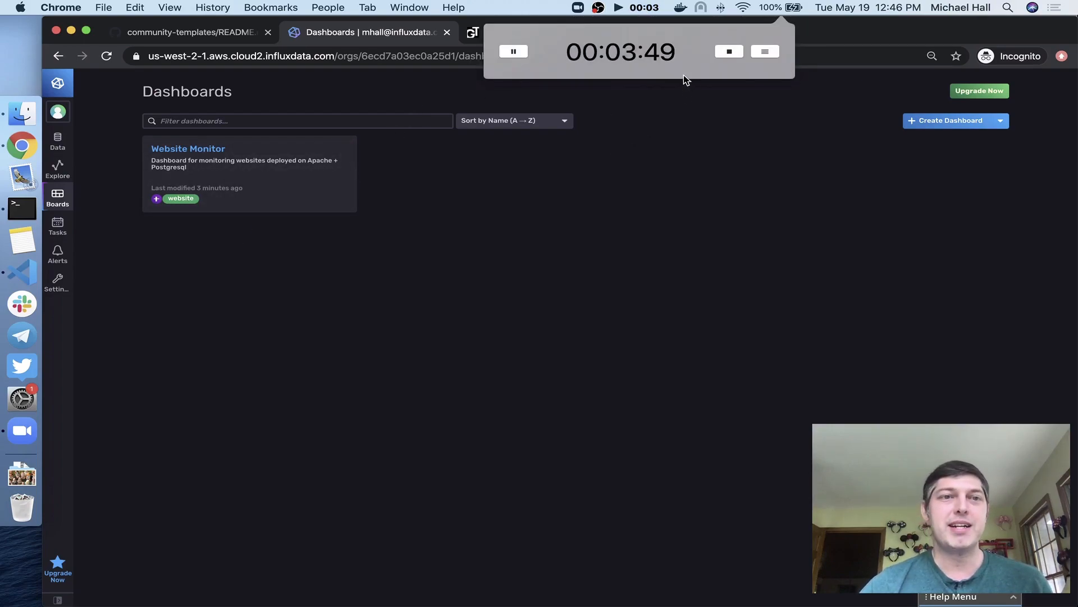